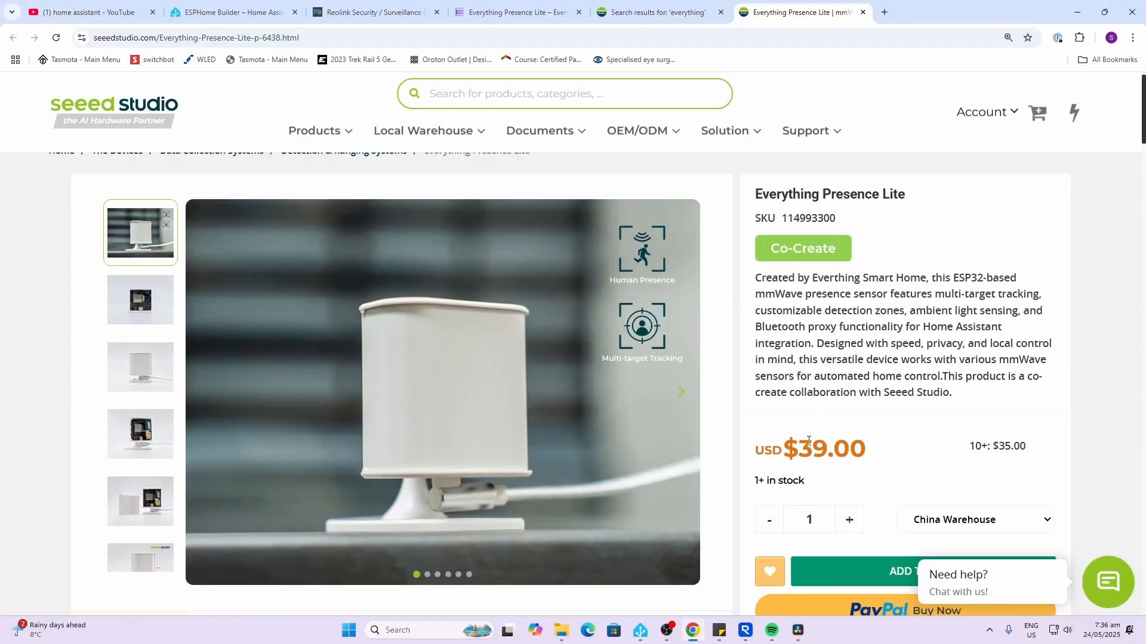
scroll(down, 3)
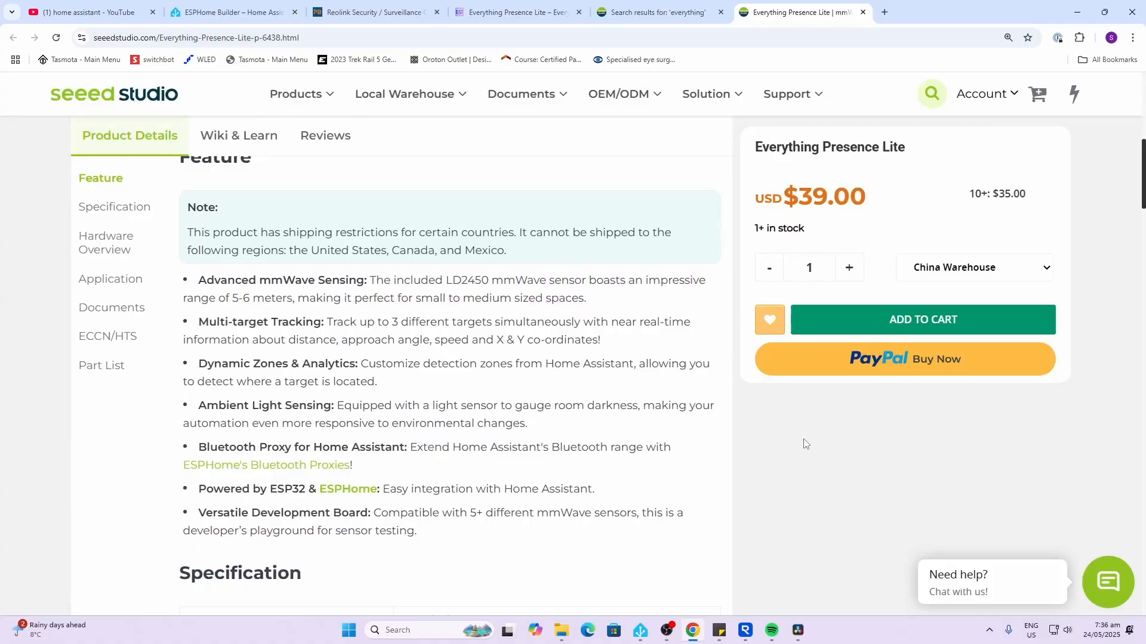
mouse_move(473, 279)
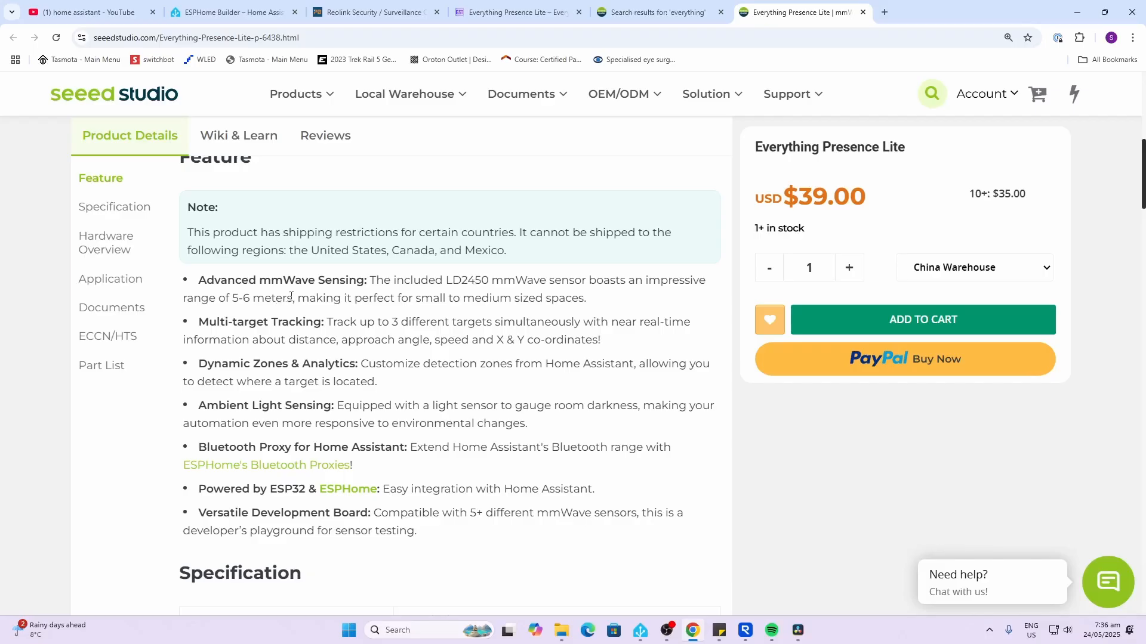
mouse_move(435, 320)
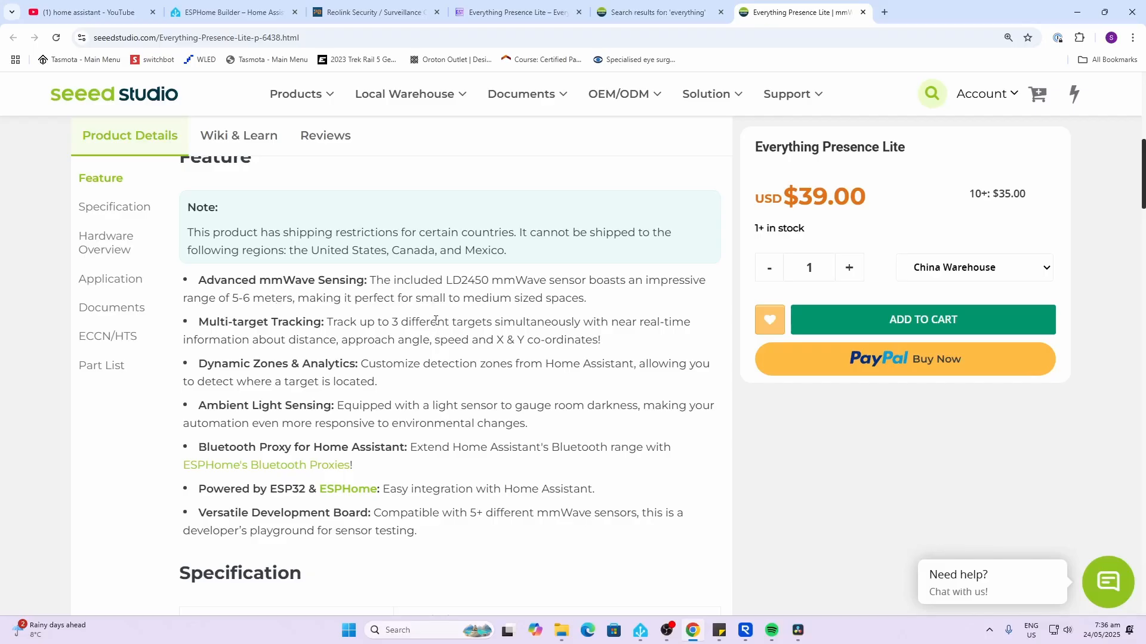
mouse_move(437, 323)
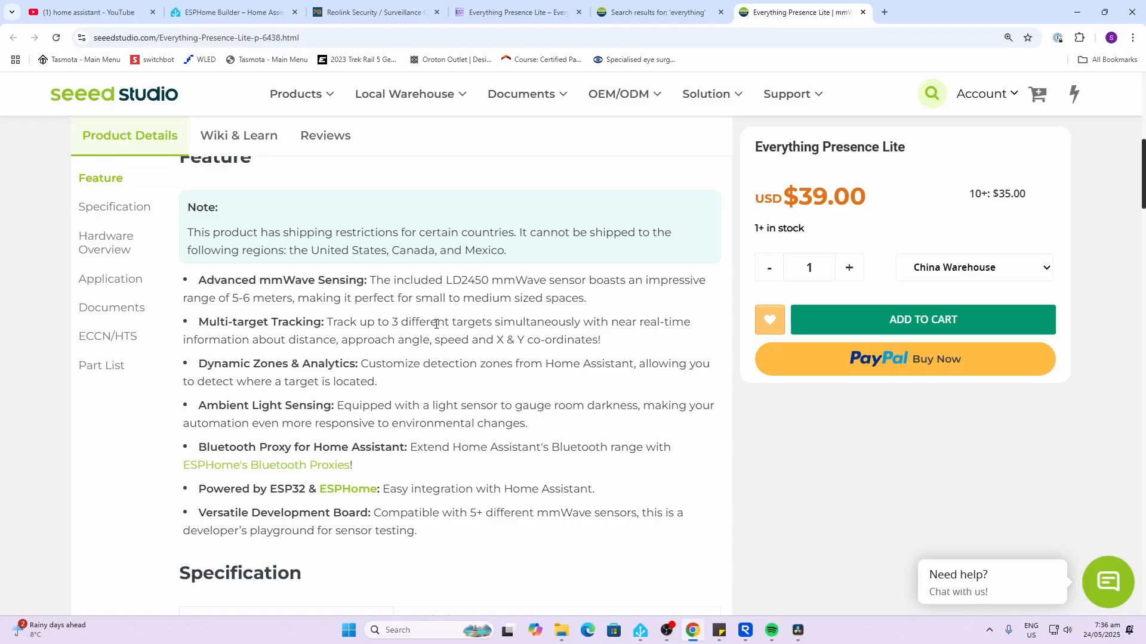
scroll(down, 3)
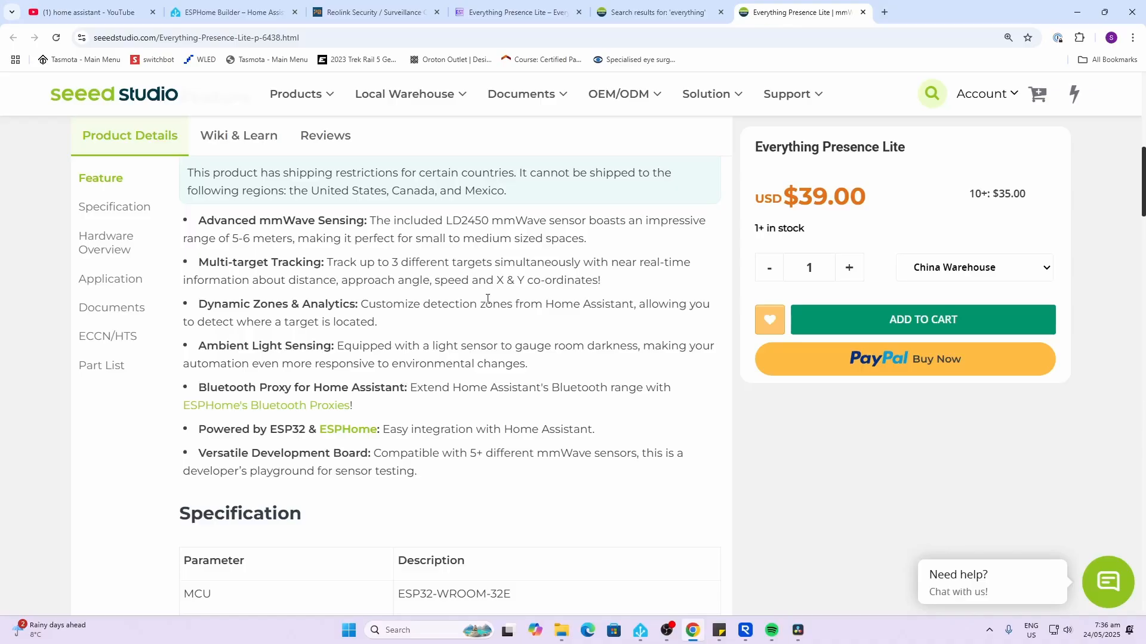
mouse_move(320, 346)
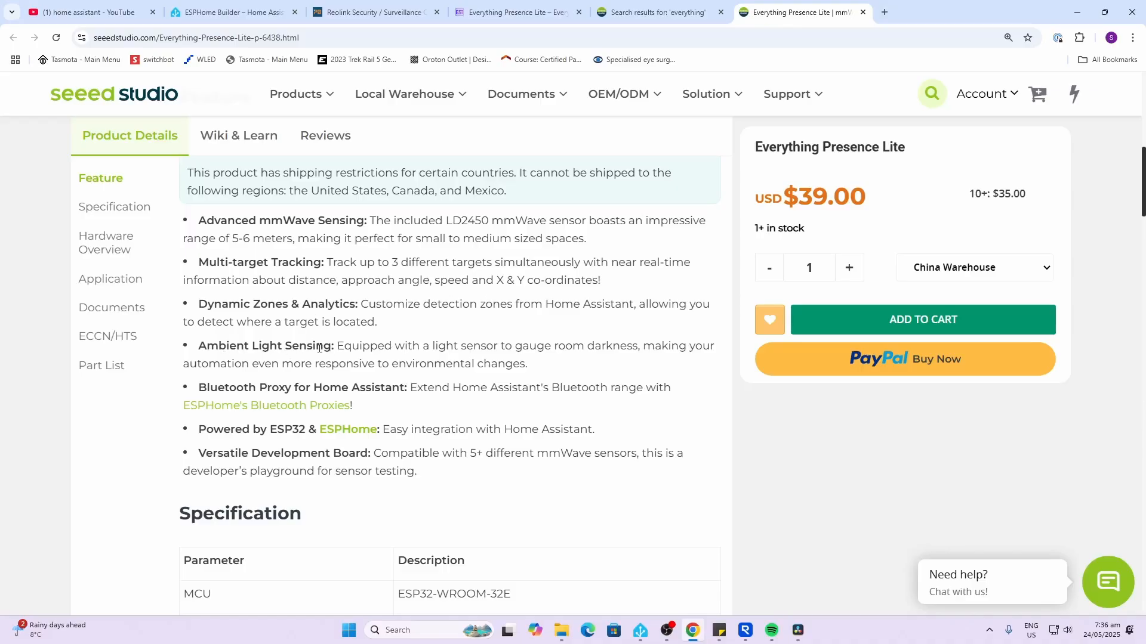
mouse_move(246, 375)
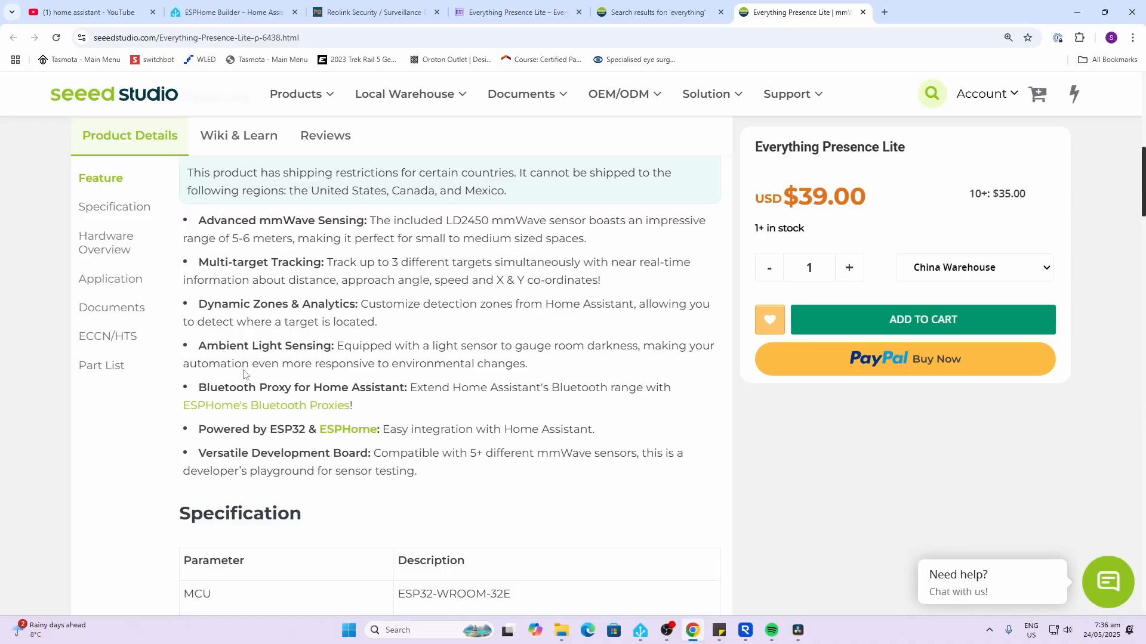
scroll(down, 3)
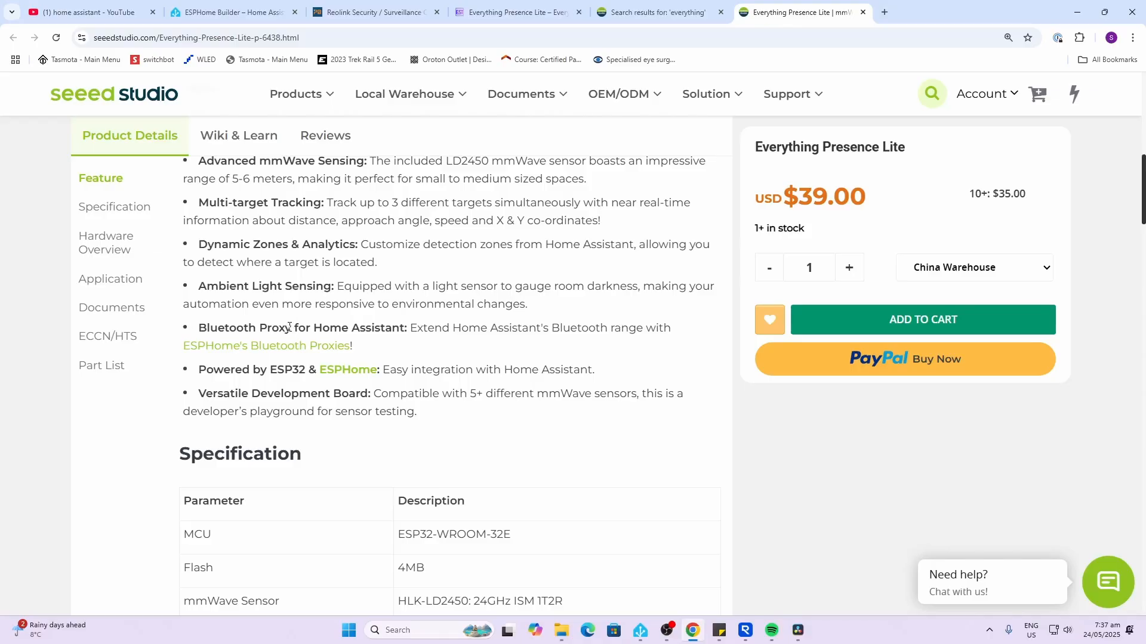
scroll(down, 3)
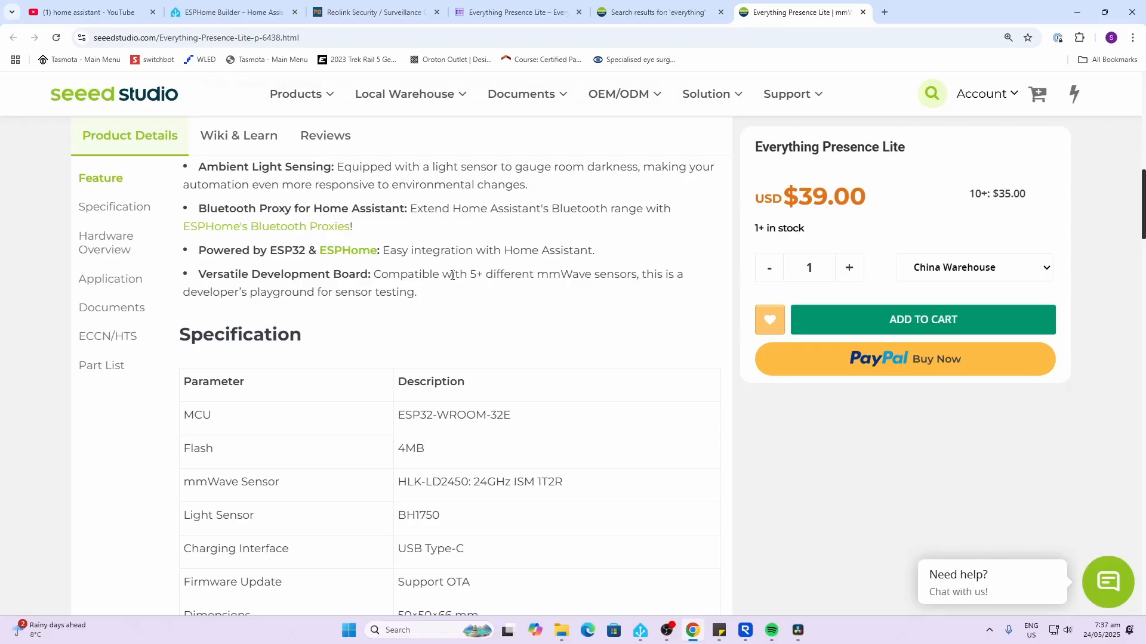